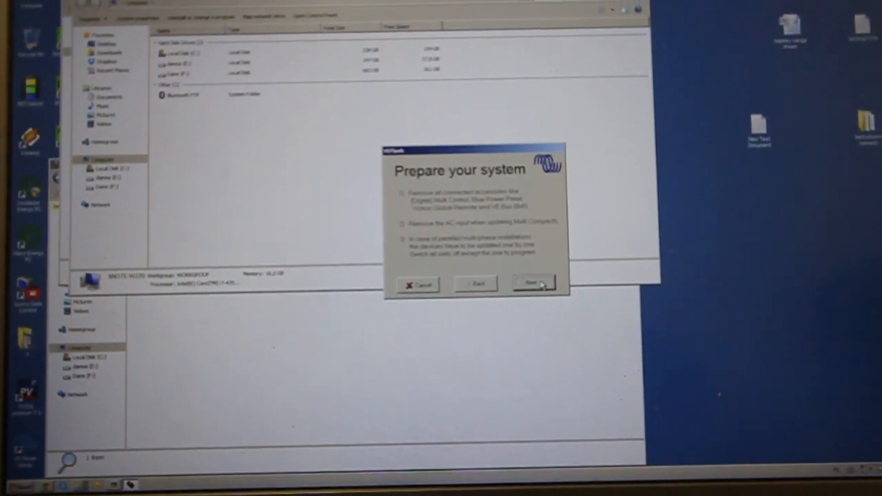
Step: Get past the VEFlash 'Prepare your system' page and select the device's COM port
left_click(534, 283)
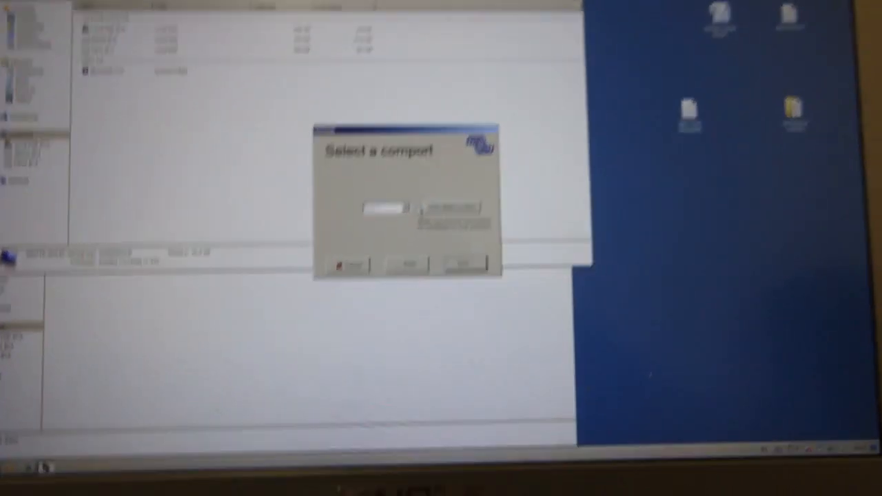
left_click(425, 208)
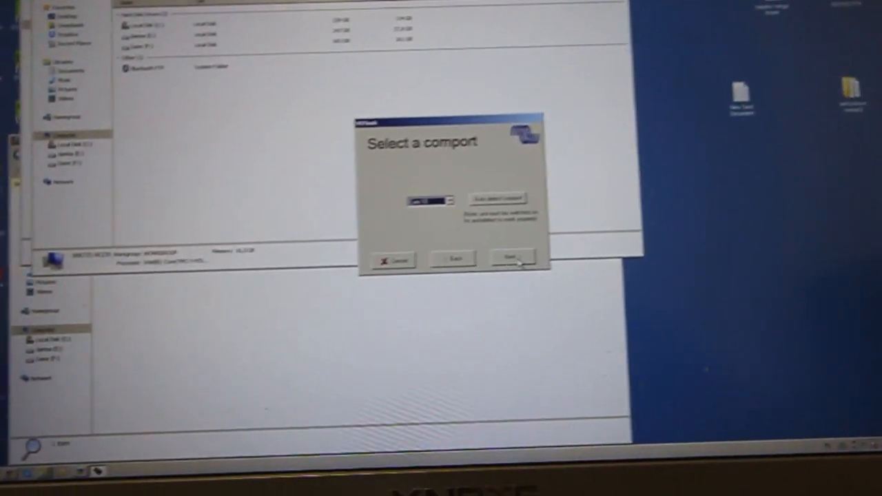
left_click(510, 258)
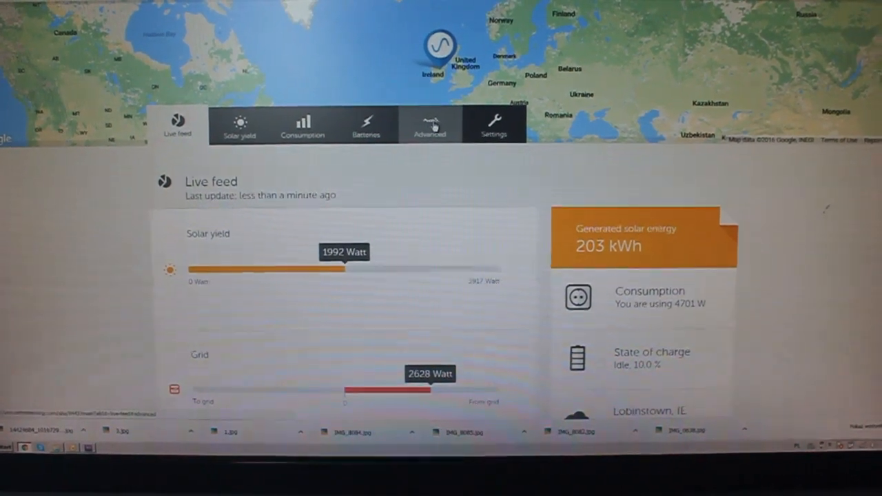
Step: Show the Consumption chart for yesterday, 2016-09-27, as hourly bars
left_click(237, 125)
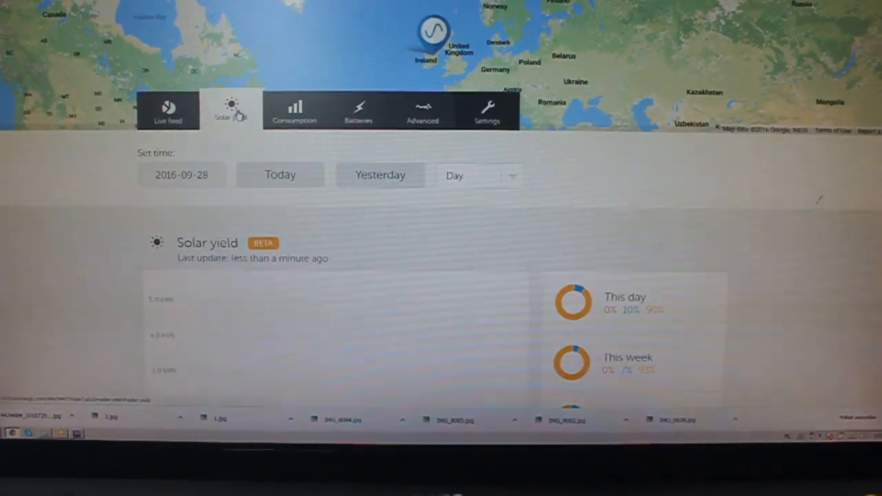
left_click(294, 111)
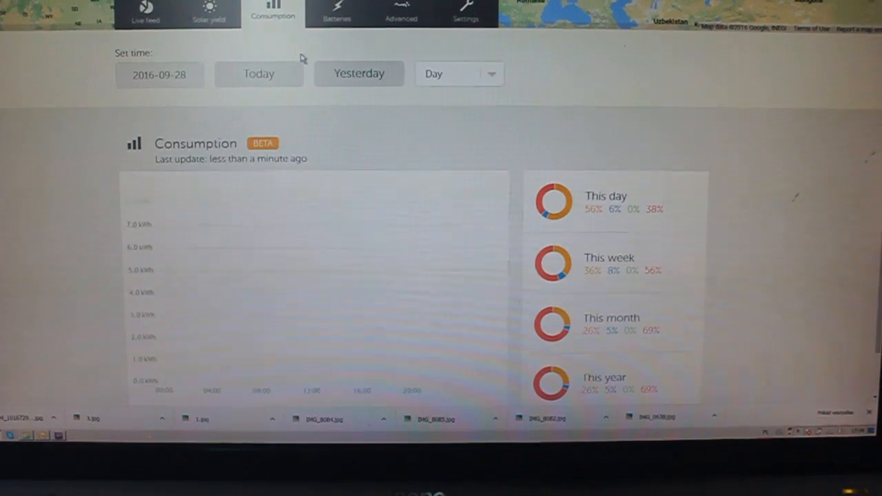
left_click(358, 73)
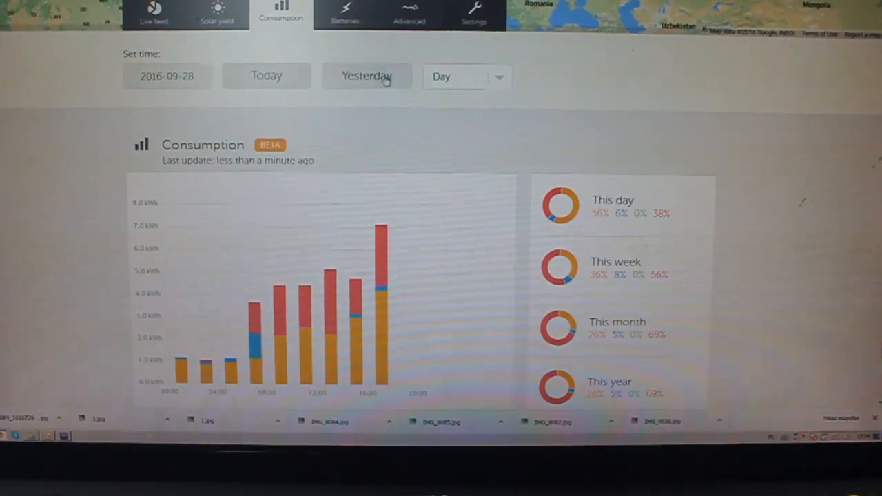
left_click(361, 75)
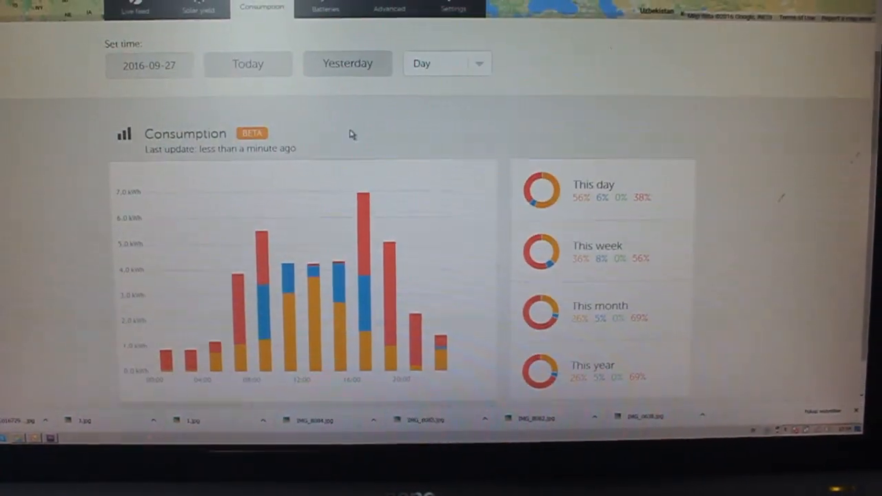
scroll("down", 3)
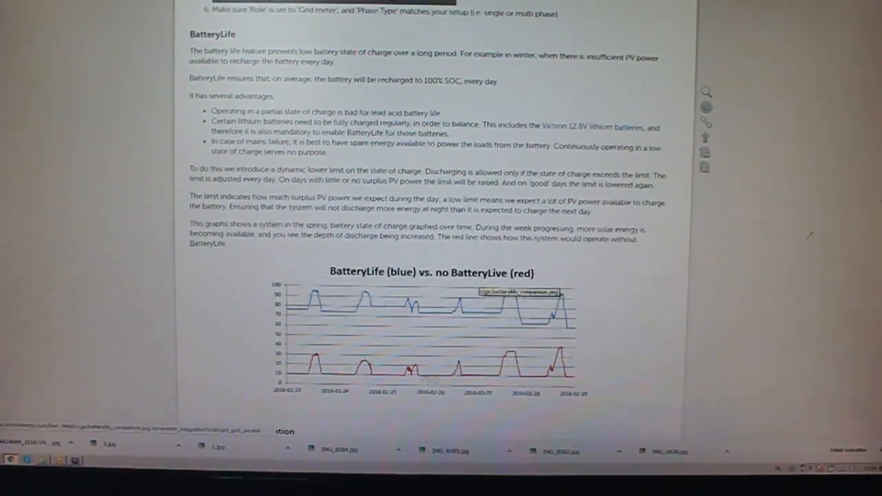
scroll("down", 3)
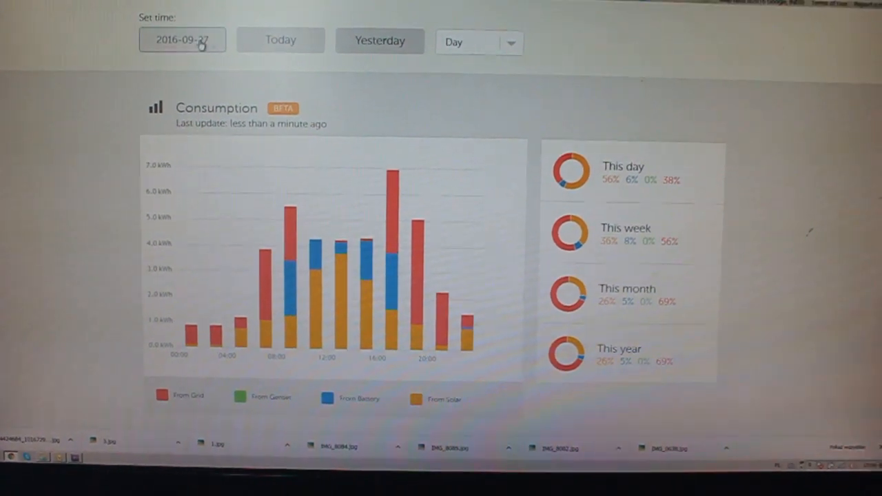
Step: Browse the daily consumption chart for 25, 24 and 23 September
left_click(182, 39)
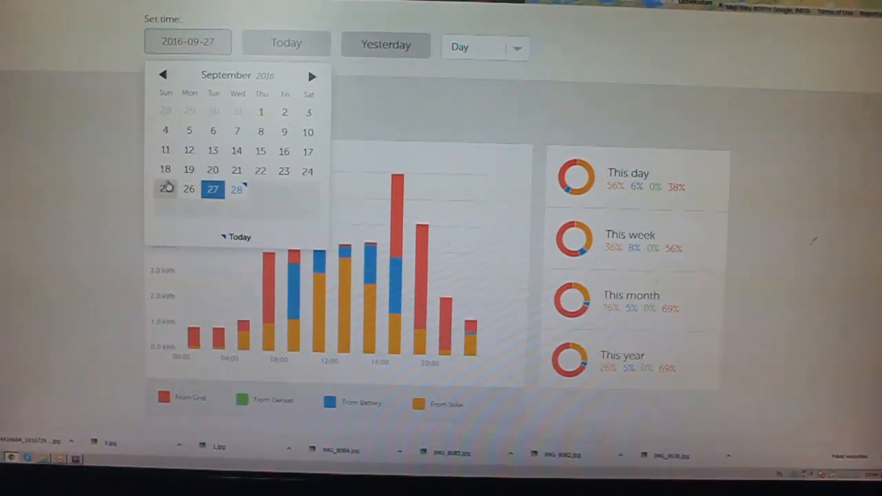
left_click(165, 188)
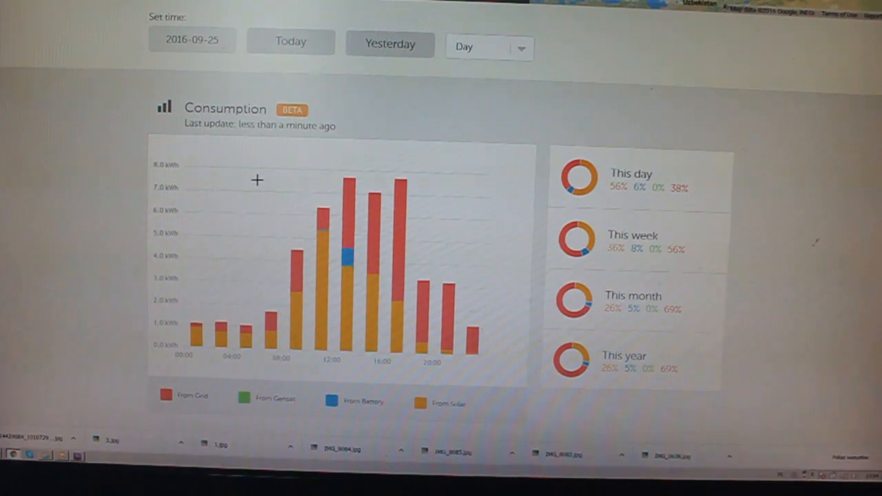
left_click(192, 39)
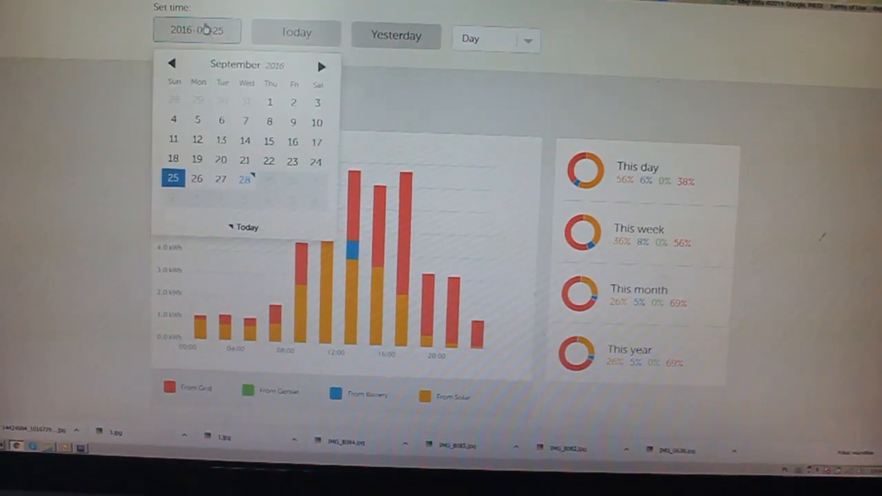
left_click(316, 161)
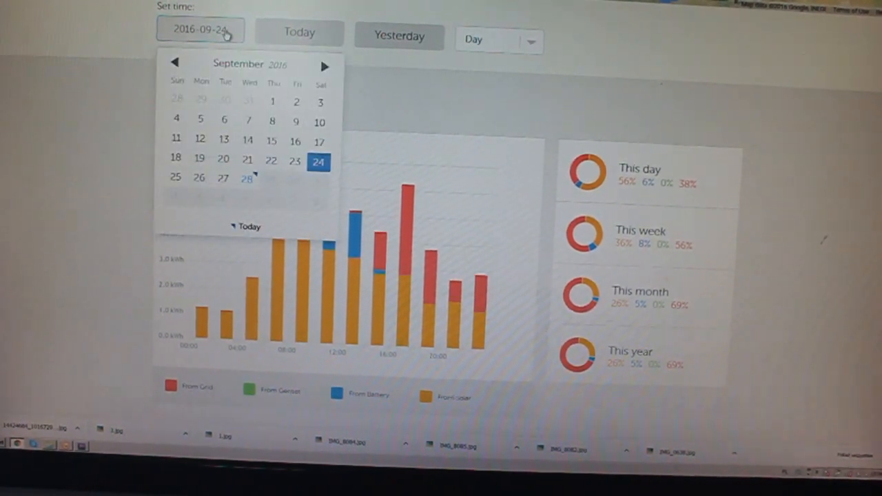
left_click(295, 160)
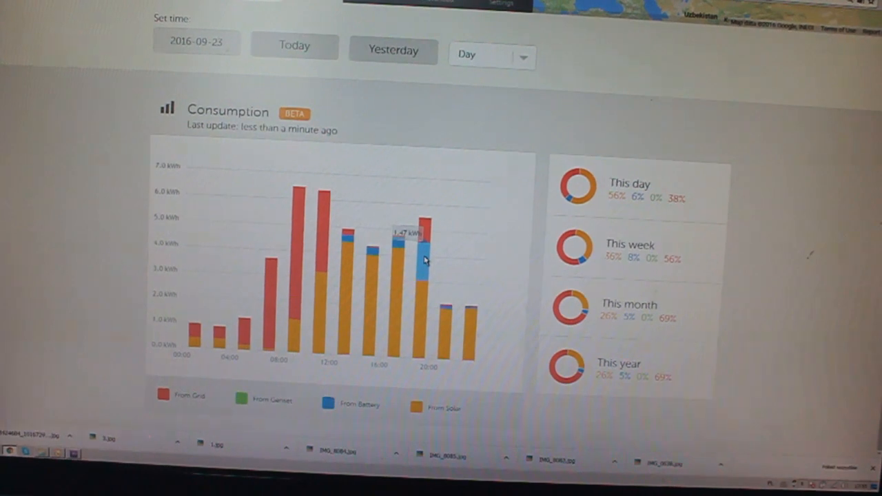
Step: Check 22 and 26 September, then set the chart date to 27 September 2016
left_click(196, 41)
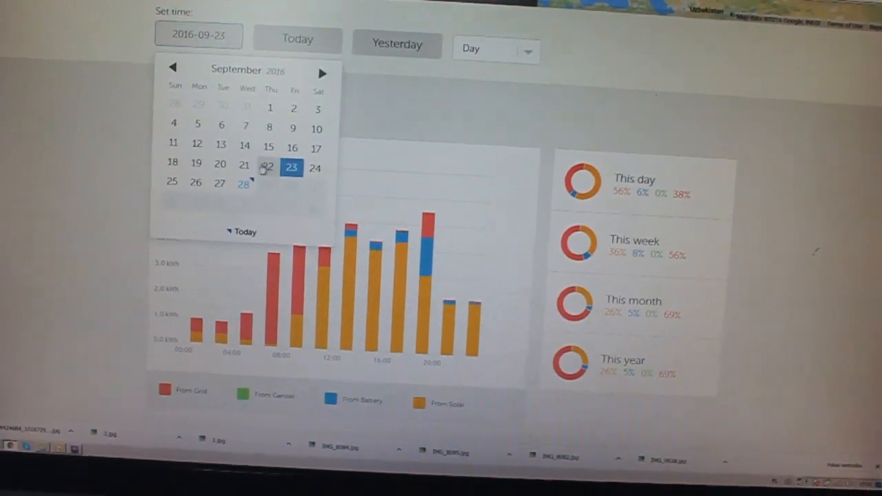
left_click(266, 167)
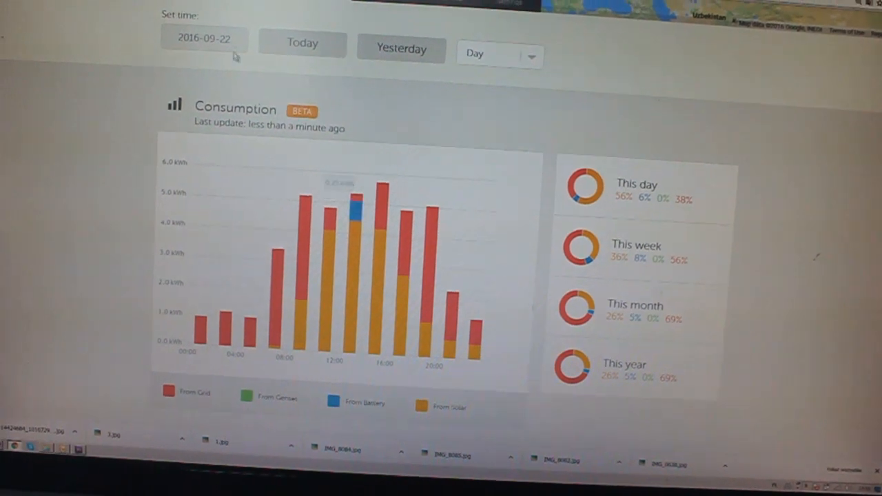
left_click(204, 39)
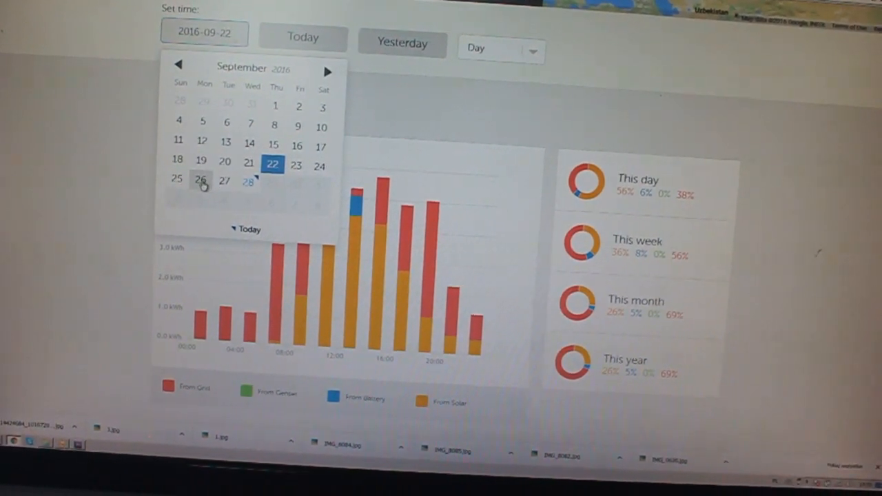
left_click(200, 180)
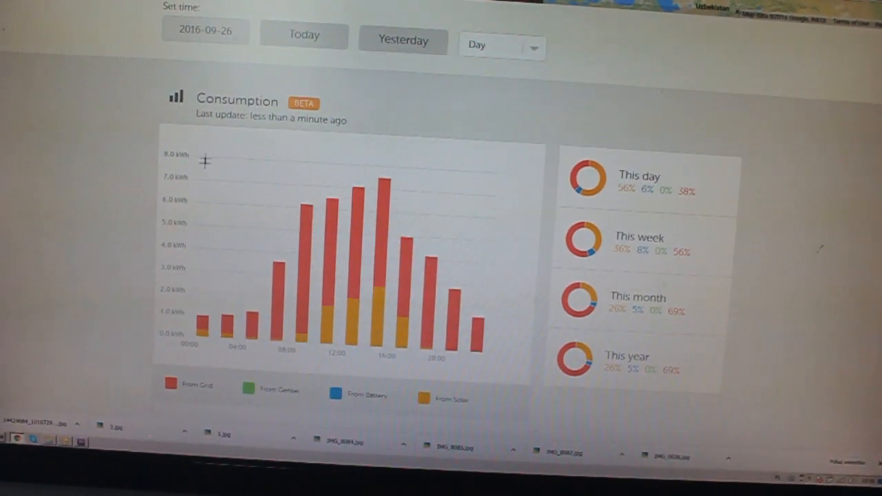
left_click(403, 41)
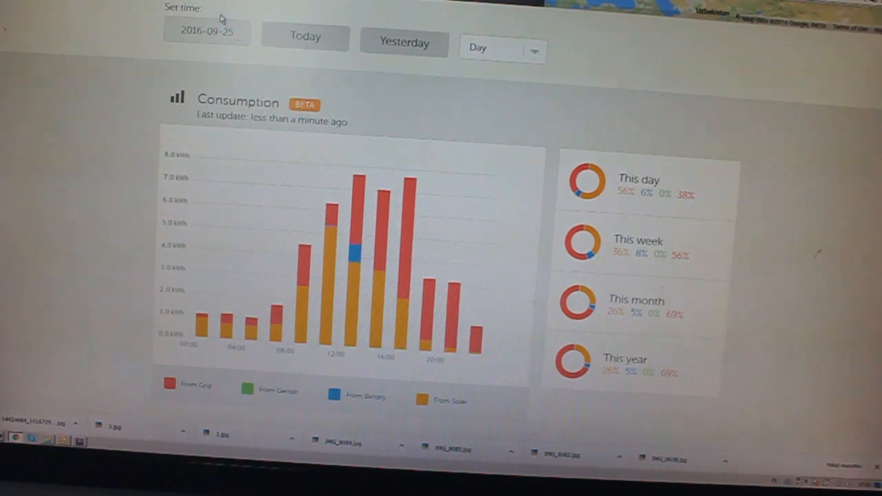
left_click(206, 31)
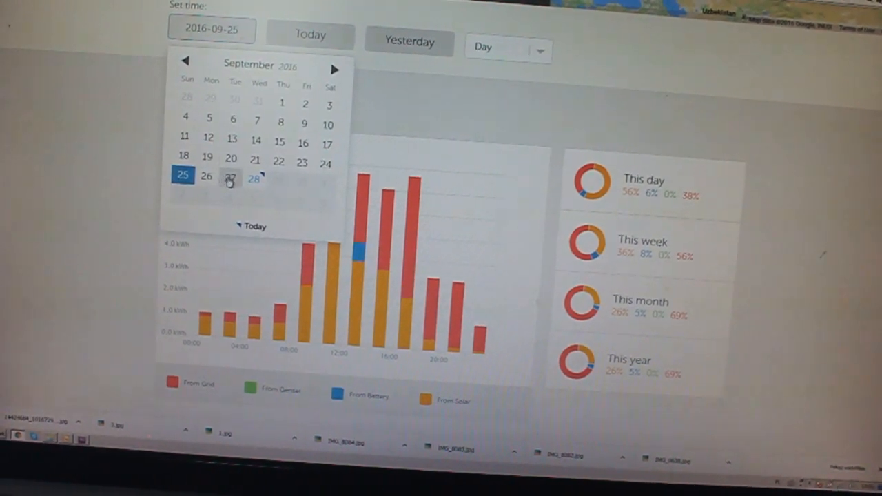
left_click(231, 178)
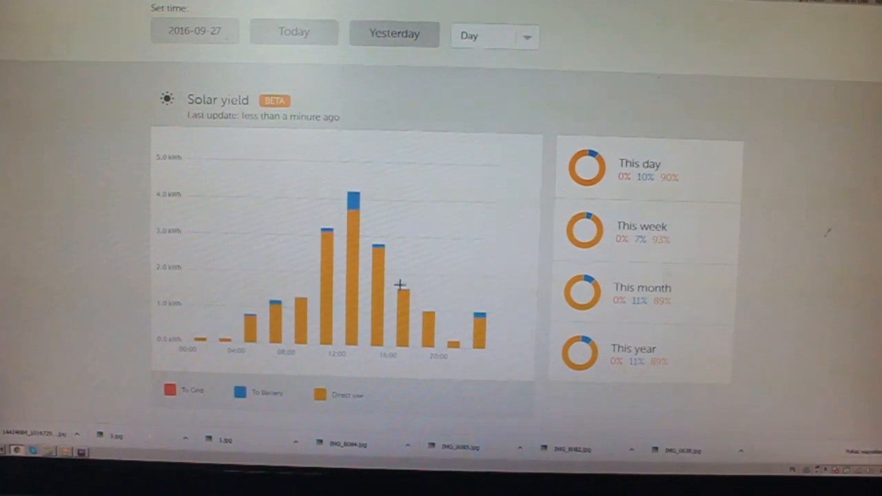
Step: Set the chart period to Week, showing daily totals for the week of 2016-09-21
left_click(493, 36)
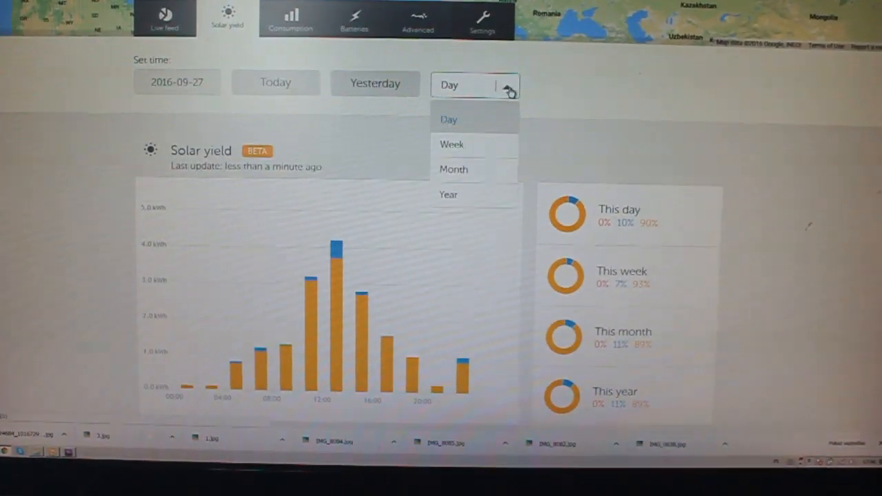
left_click(451, 144)
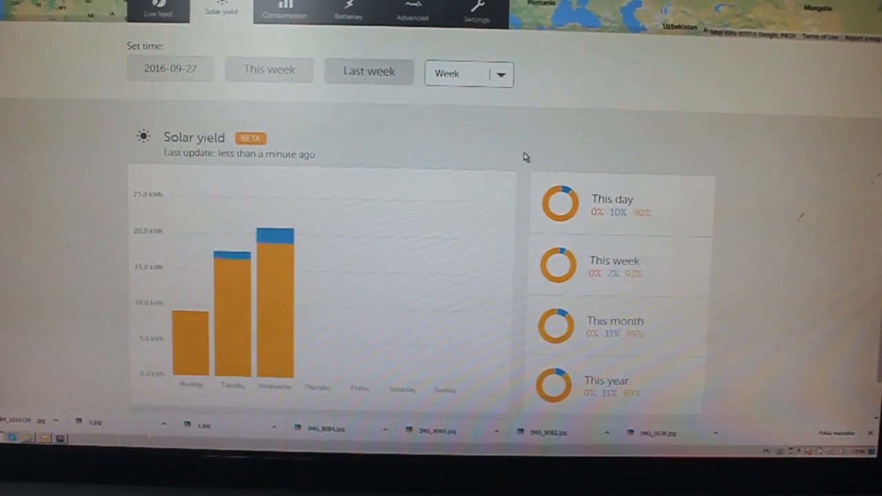
scroll("down", 3)
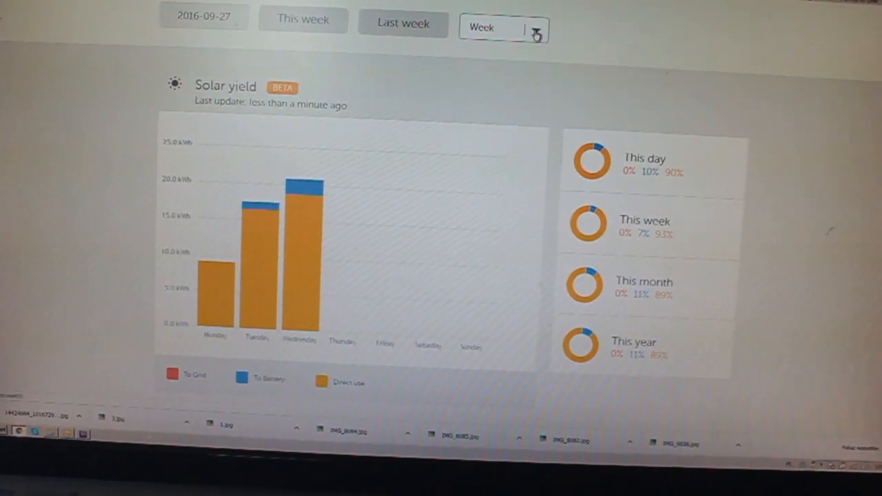
left_click(396, 25)
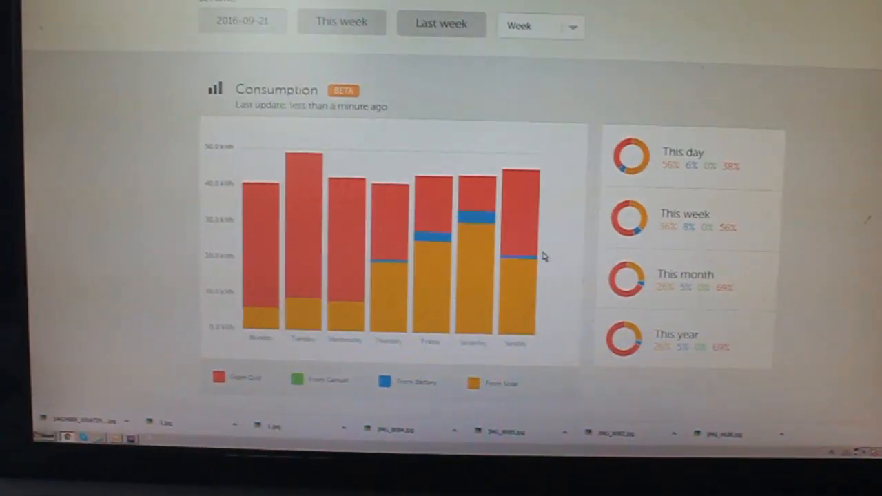
Step: Scroll up to the installation map above last week's daily consumption chart
scroll("up", 3)
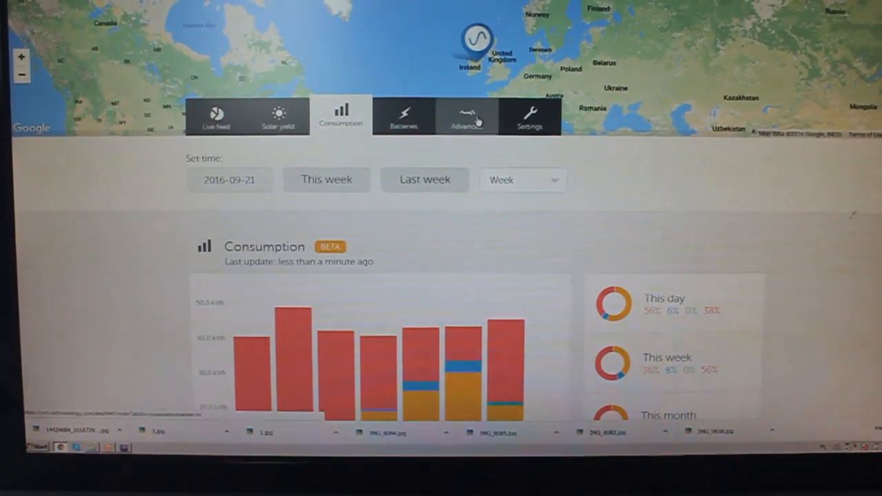
Step: Open the Advanced charts with Last 7 days selected and scroll through them
left_click(466, 116)
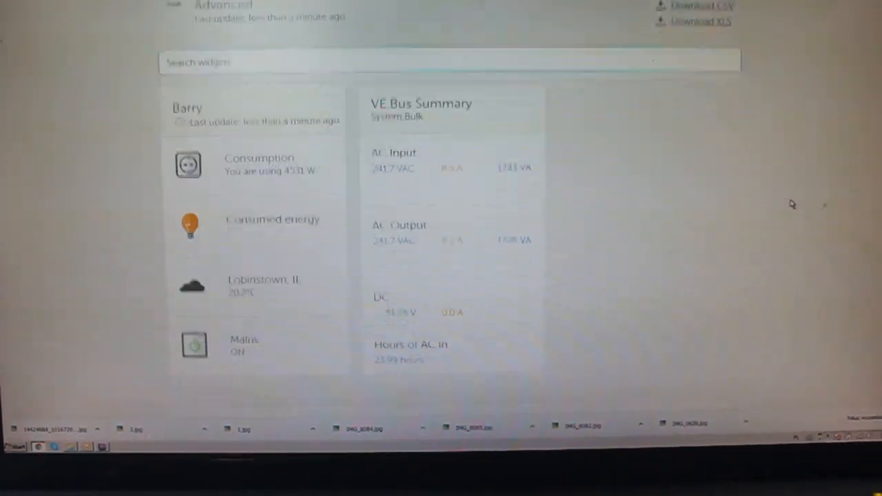
scroll("up", 3)
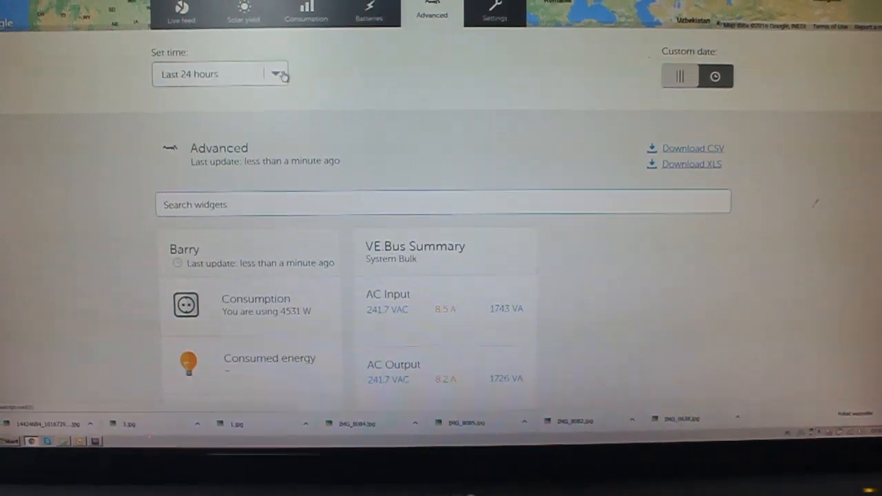
left_click(274, 73)
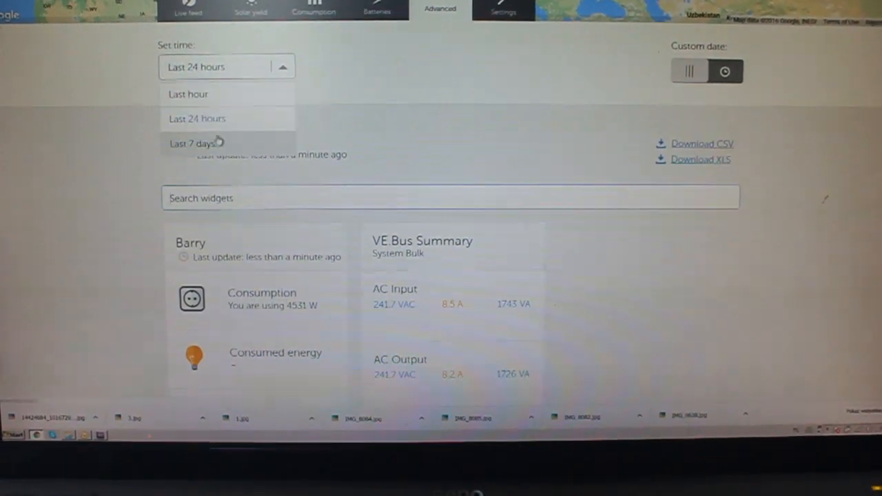
left_click(191, 143)
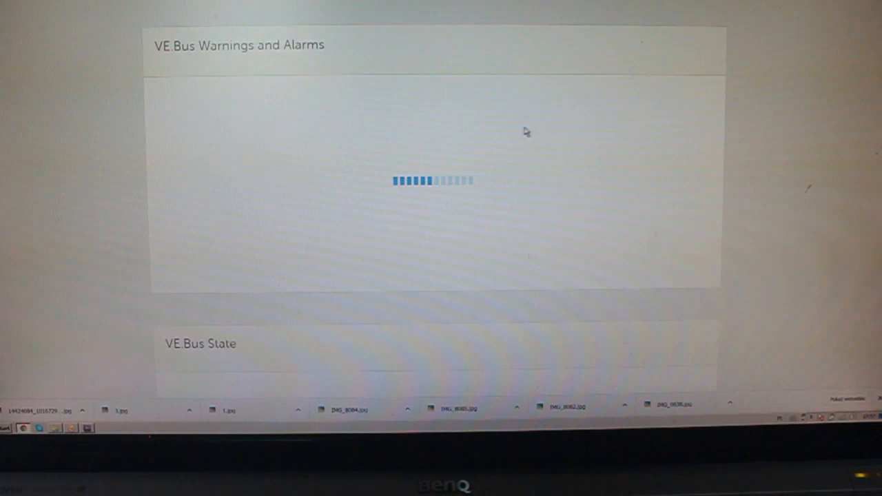
scroll("down", 3)
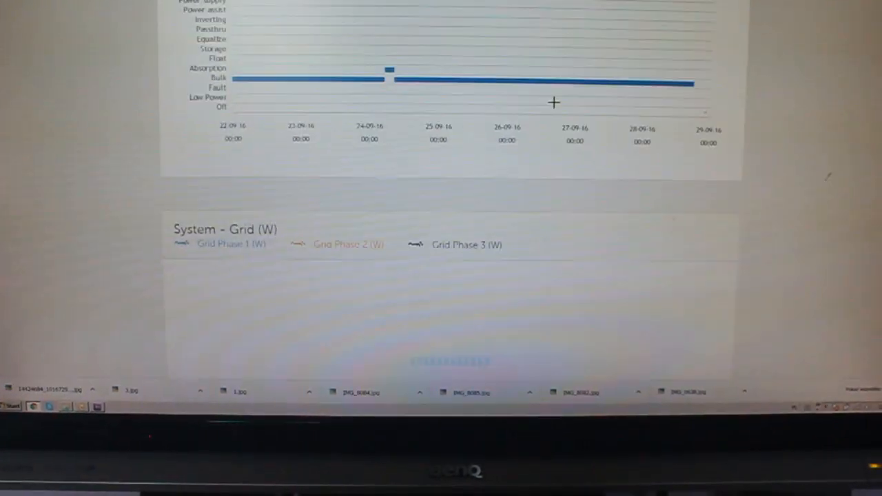
scroll("down", 3)
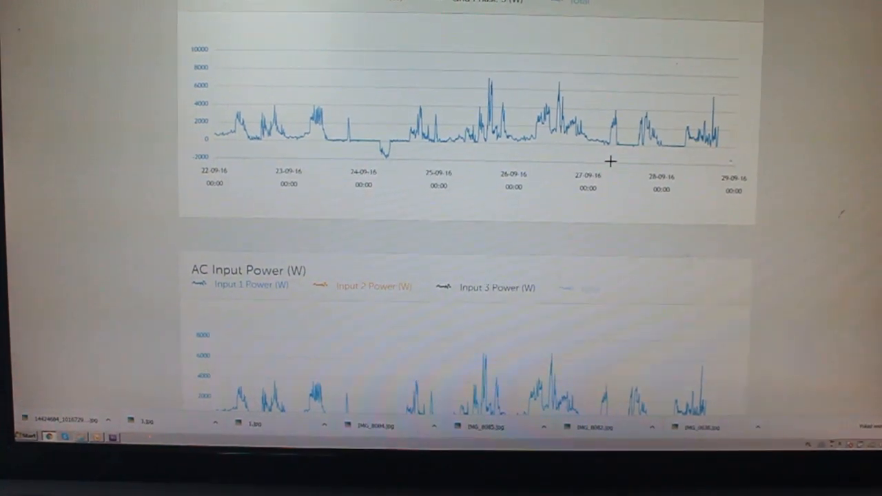
scroll("up", 3)
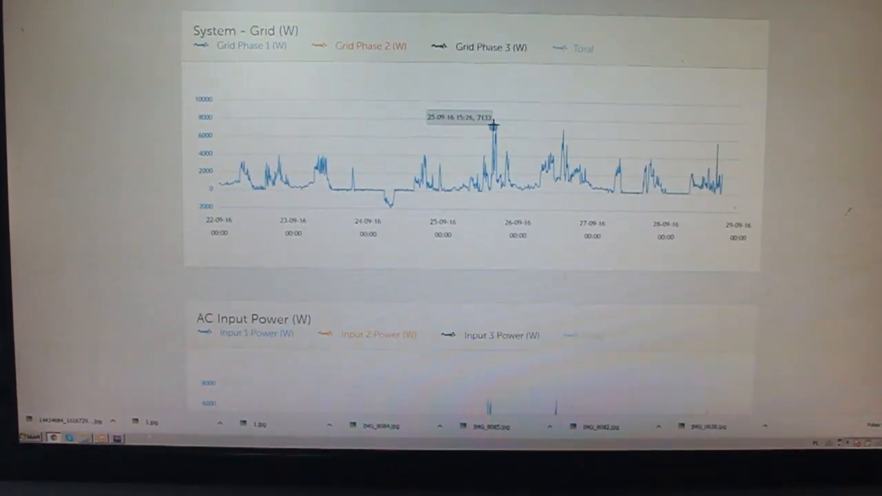
scroll("down", 3)
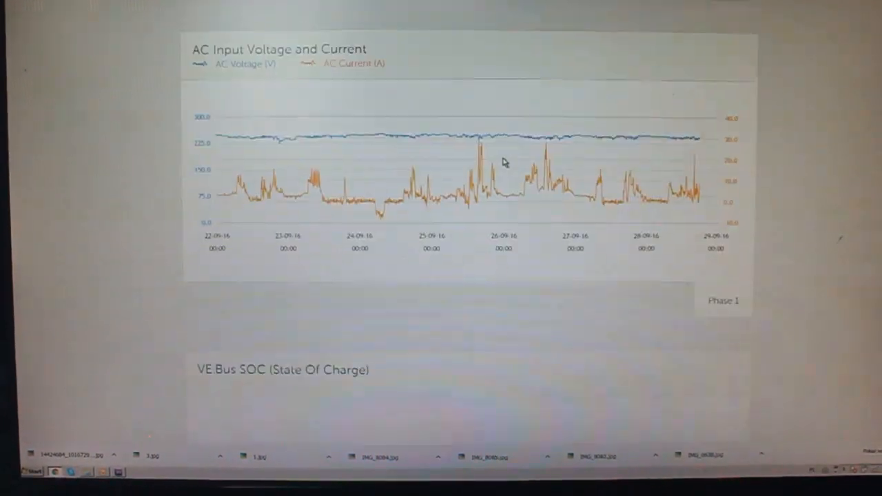
scroll("down", 3)
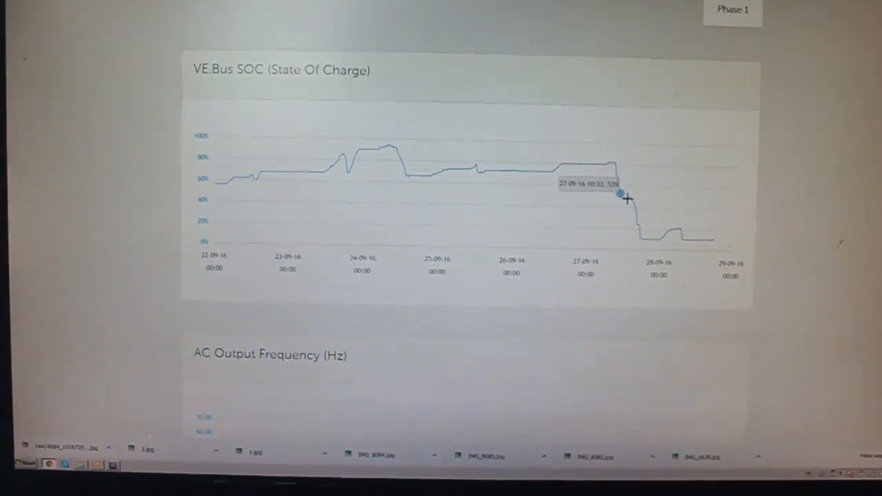
mouse_move(668, 237)
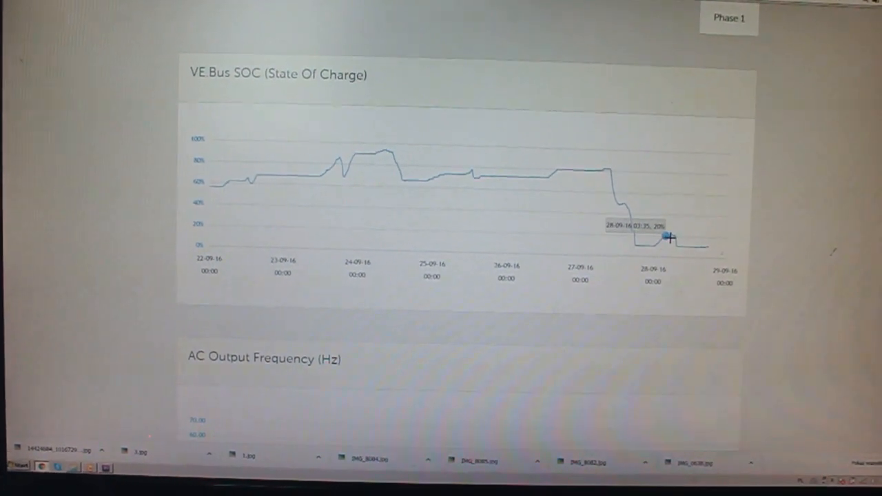
mouse_move(633, 246)
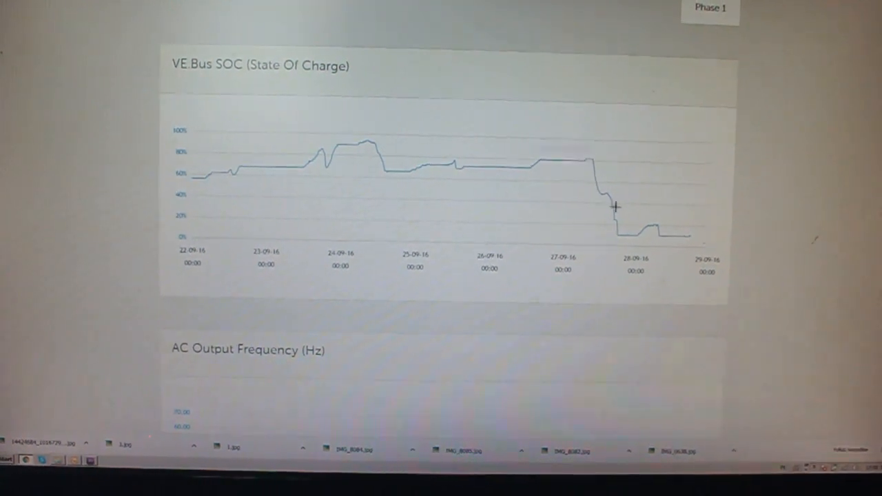
scroll("down", 3)
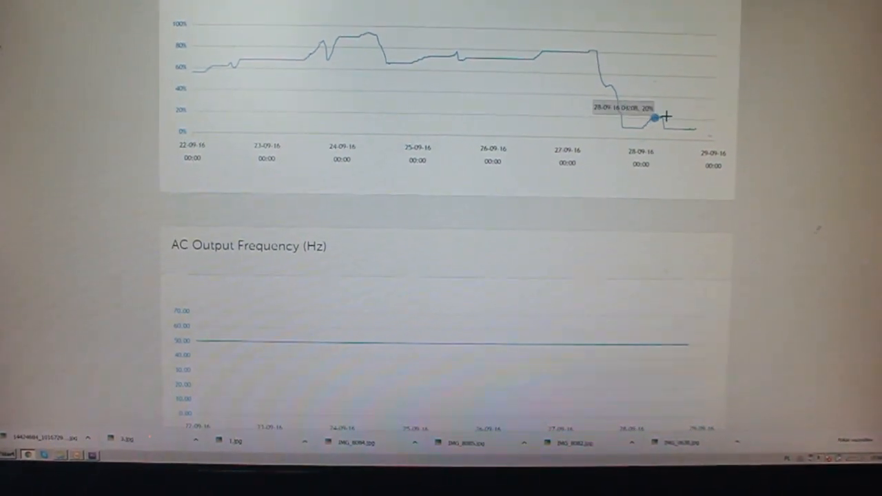
scroll("down", 3)
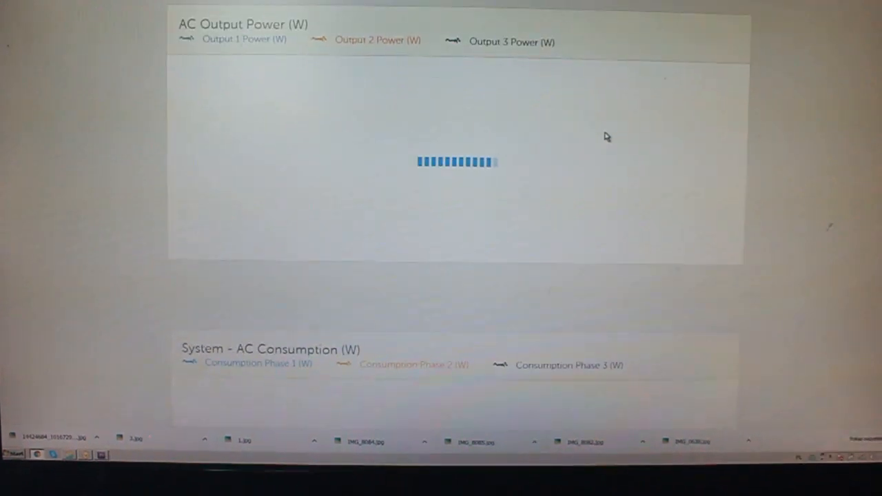
Step: Scroll down through the AC consumption, AC output and VE.Bus DC voltage charts
scroll("down", 3)
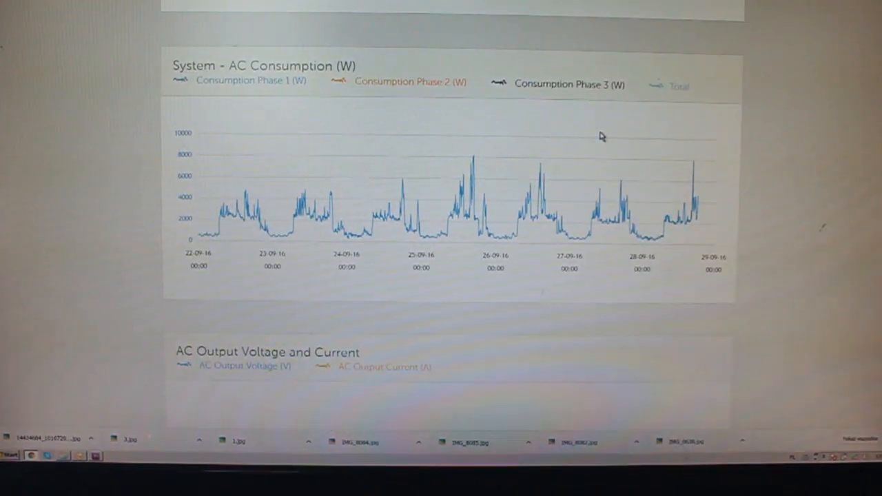
scroll("down", 3)
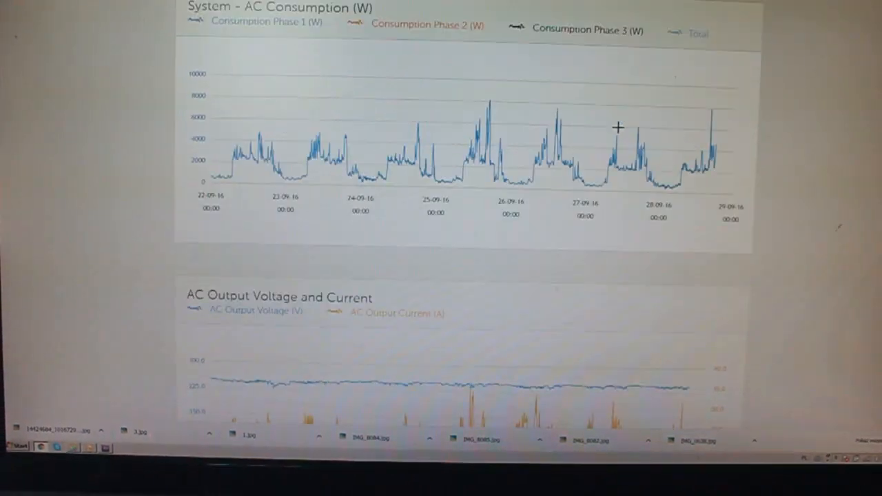
scroll("down", 3)
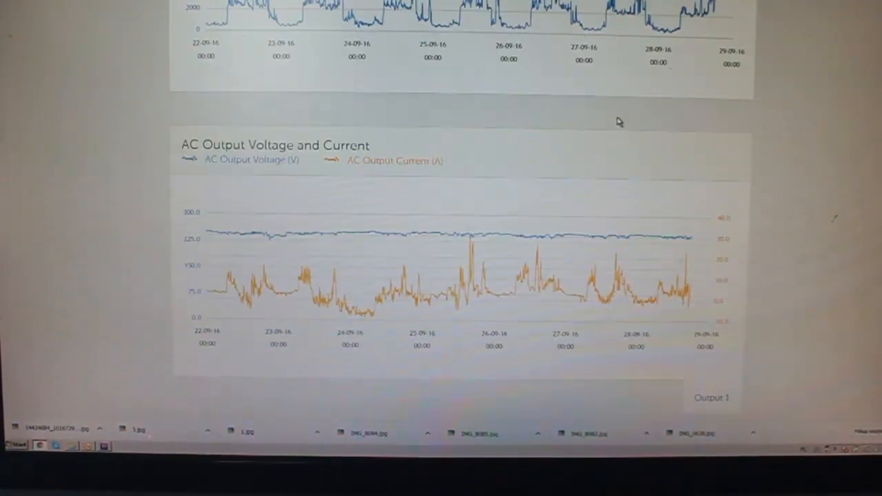
scroll("down", 3)
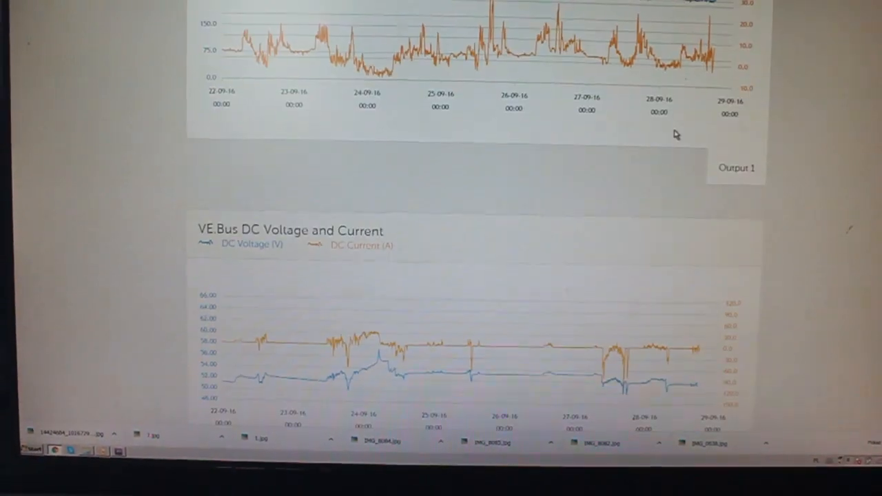
scroll("down", 3)
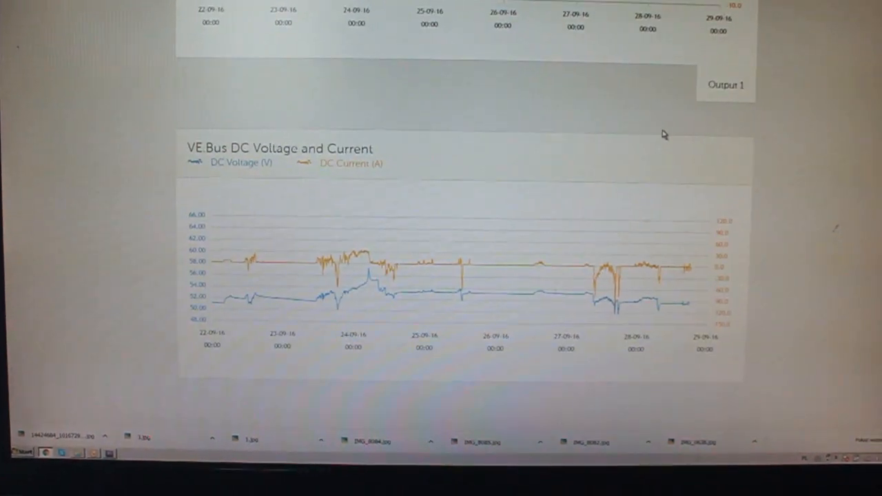
scroll("down", 3)
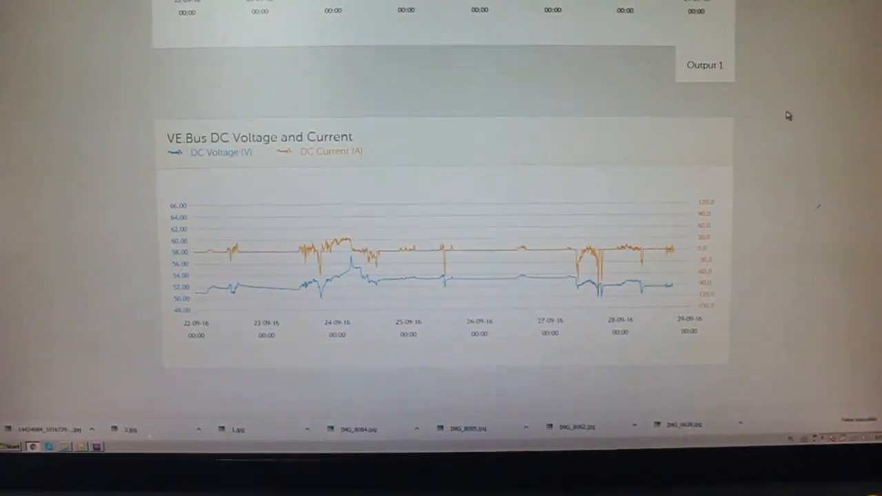
scroll("down", 3)
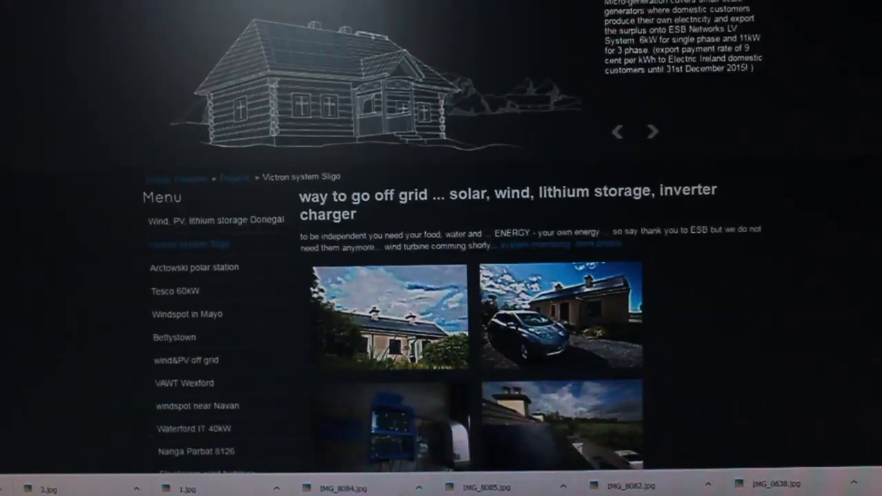
Step: Follow the Sligo project page's 'system monitoring' link into VRM Portal
scroll("down", 3)
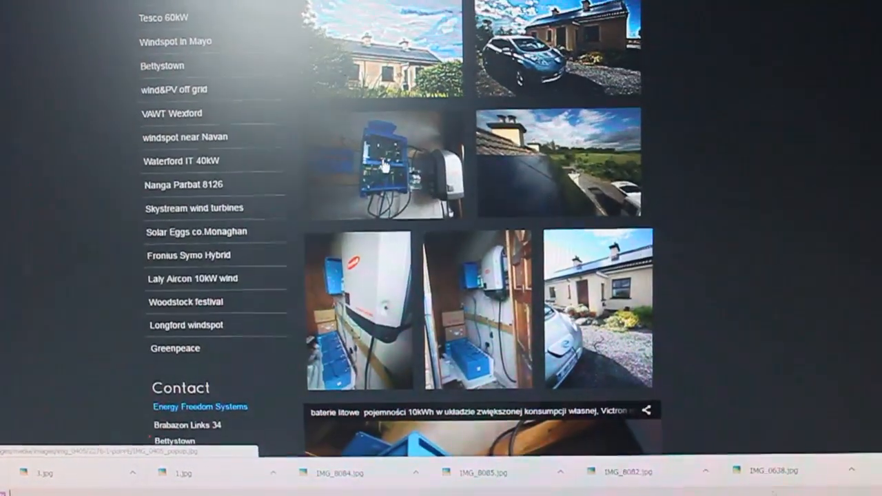
left_click(383, 158)
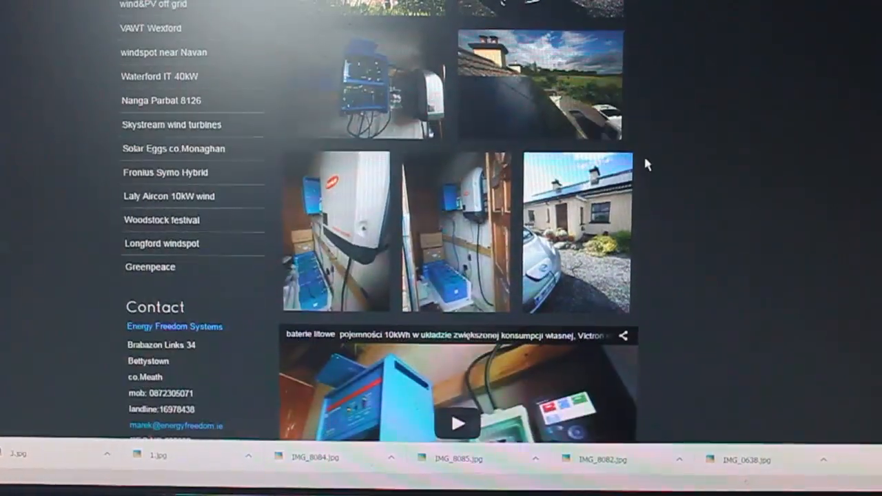
scroll("up", 3)
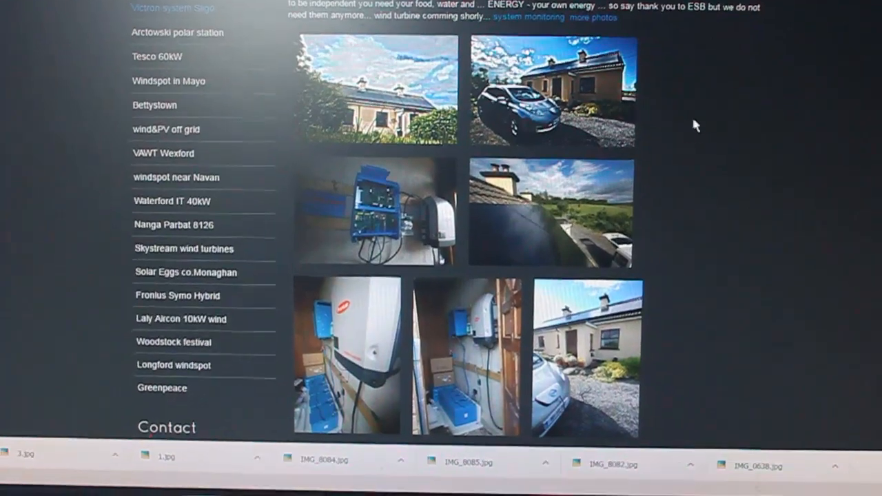
left_click(544, 90)
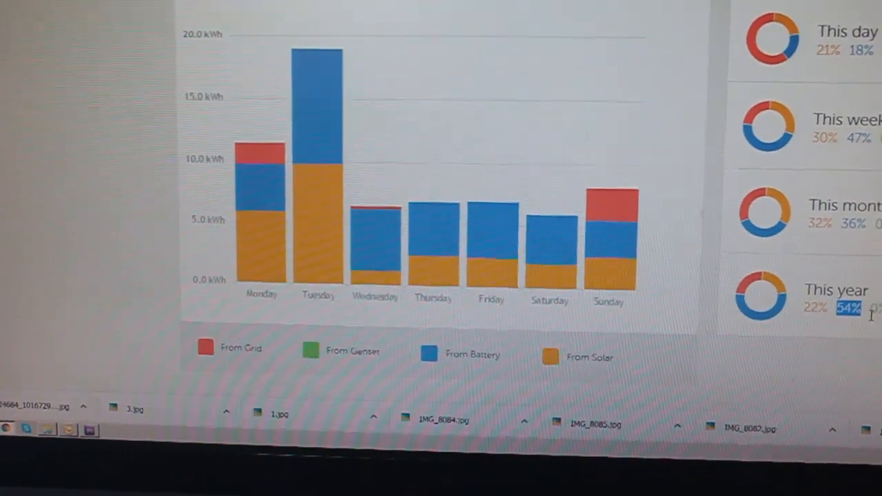
Step: Scroll up to the Consumption header dated 2016-08-21 with the Week period
scroll("up", 3)
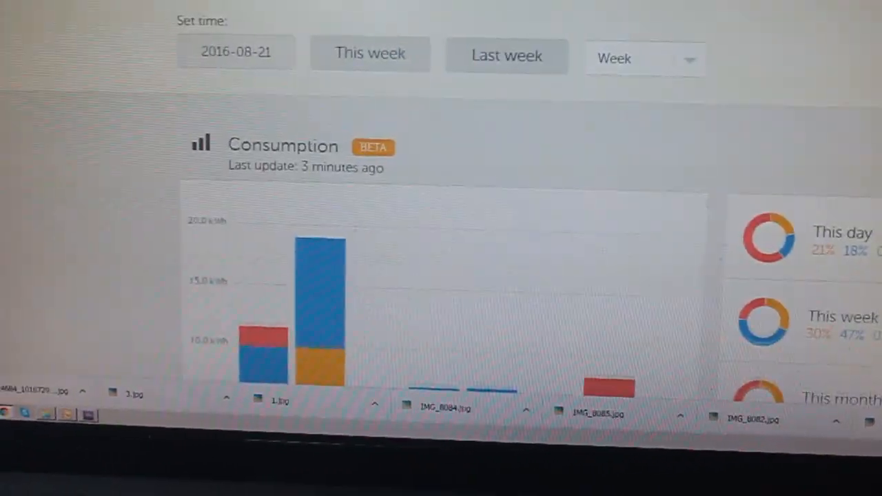
Step: Set the consumption date to the 21st and scroll through the charts
scroll("down", 3)
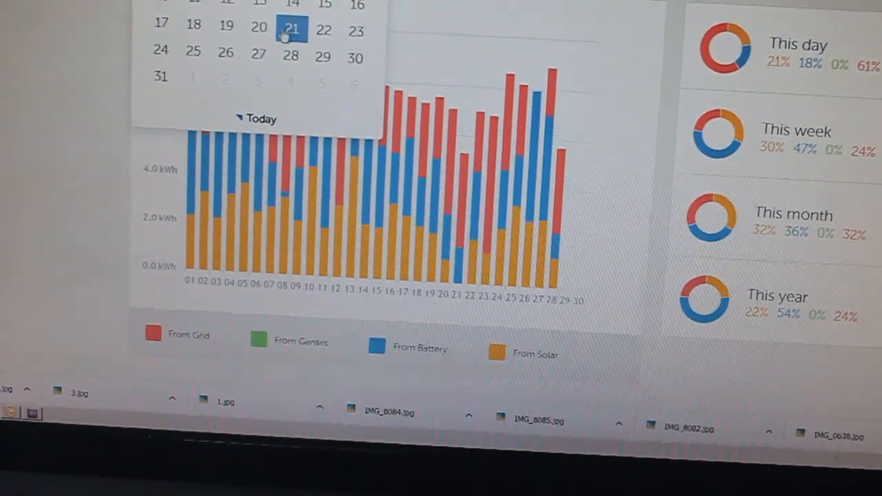
left_click(291, 29)
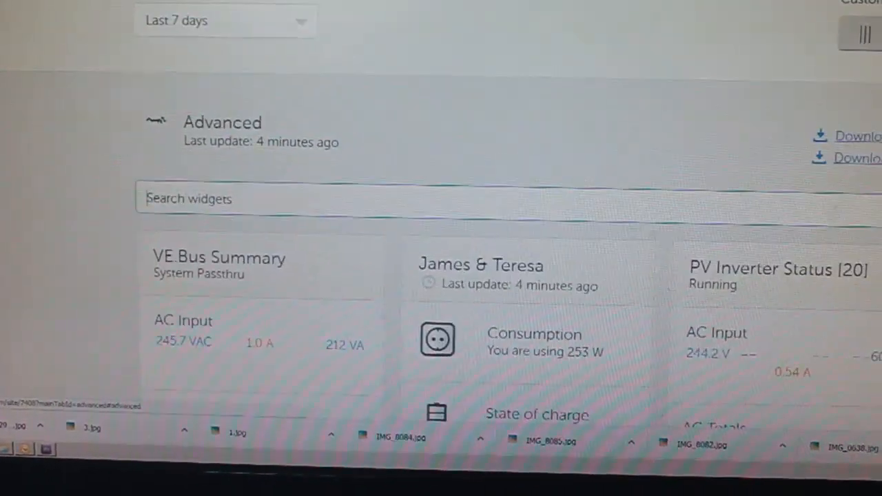
scroll("down", 3)
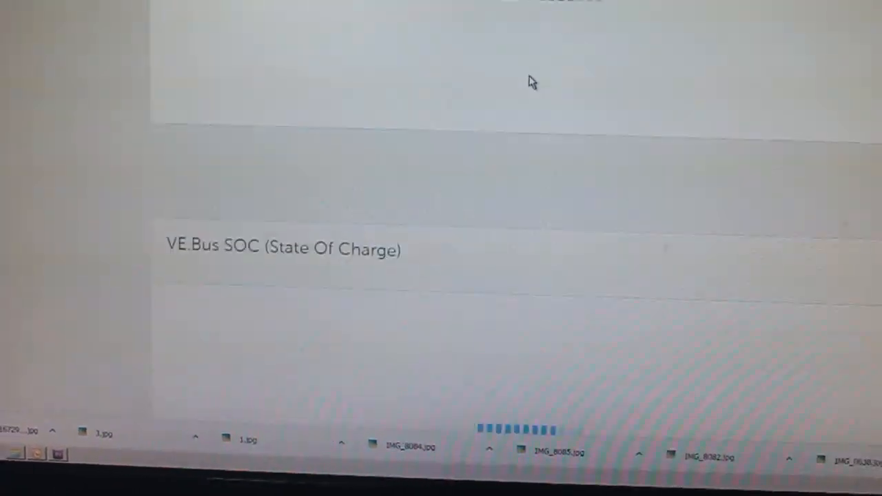
scroll("down", 3)
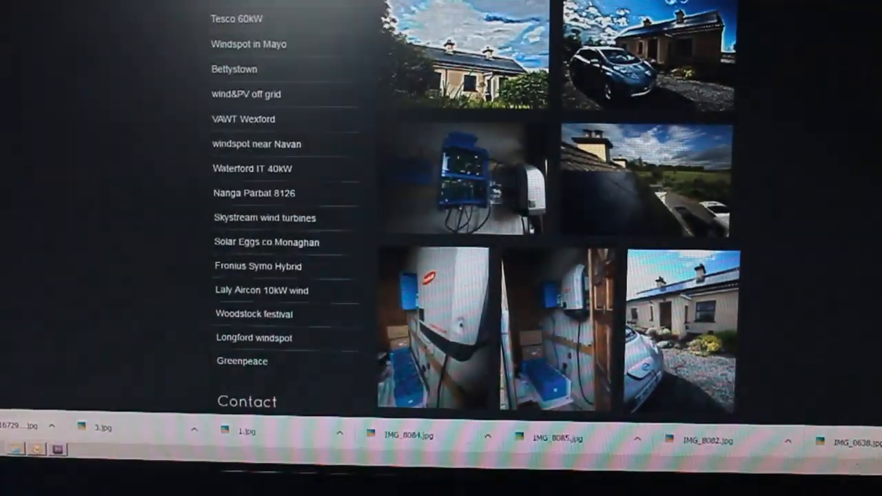
scroll("up", 3)
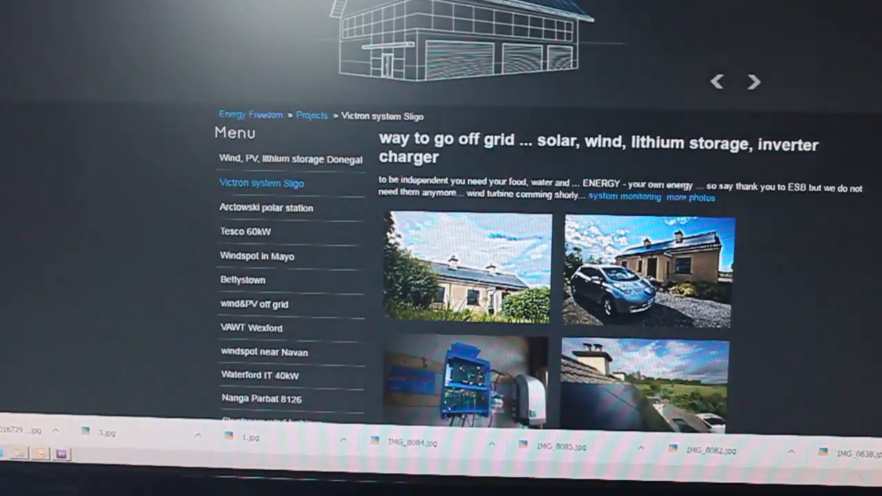